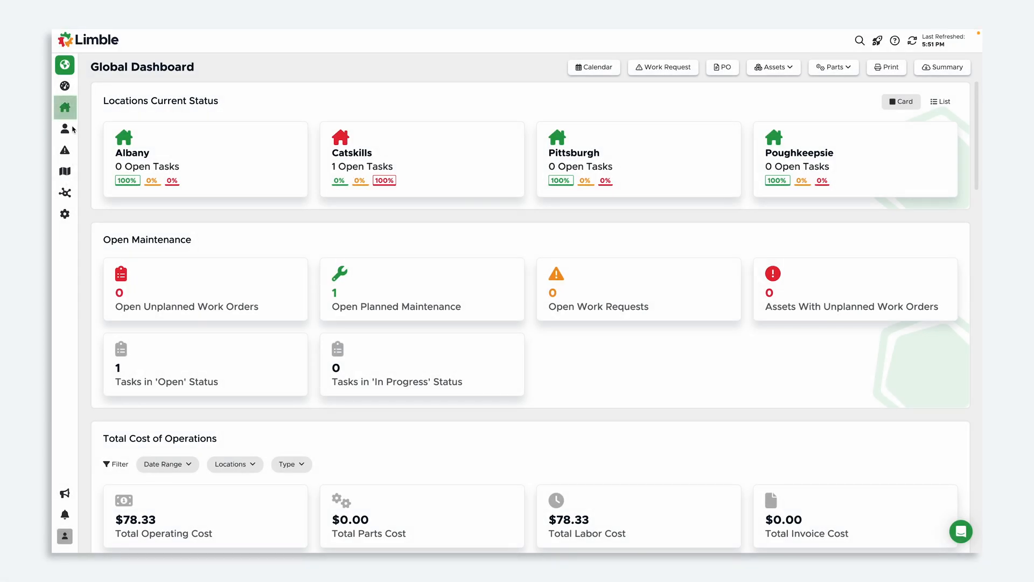
Step: Reach Manage Locations and switch to the Regions layout, showing all four locations under No Region
click(65, 107)
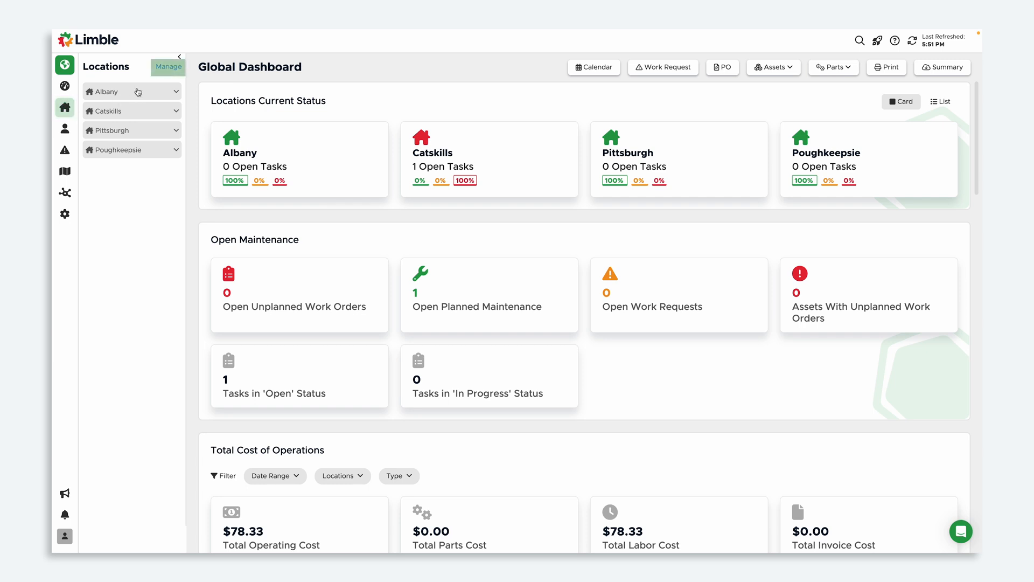
click(168, 67)
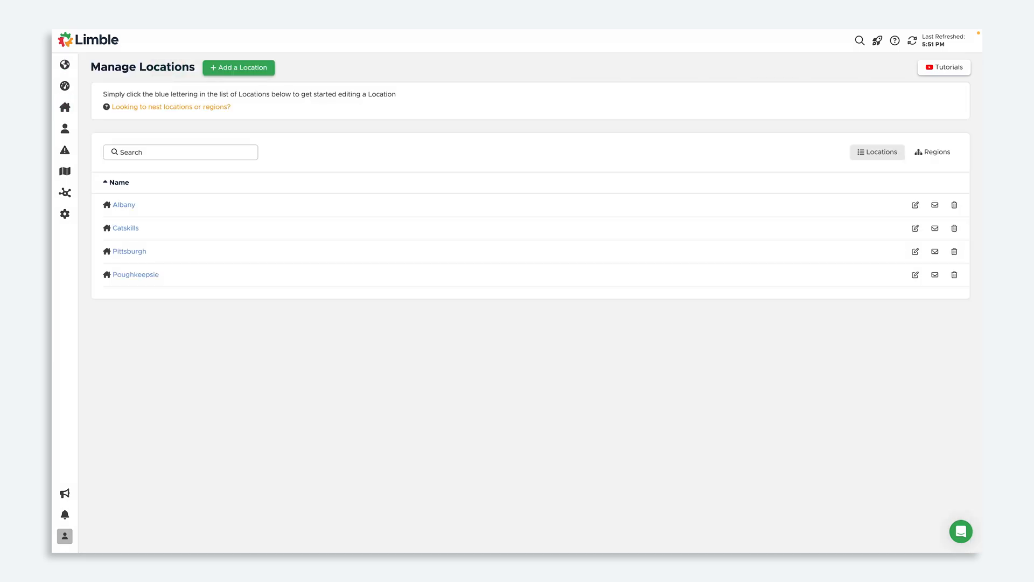
click(933, 152)
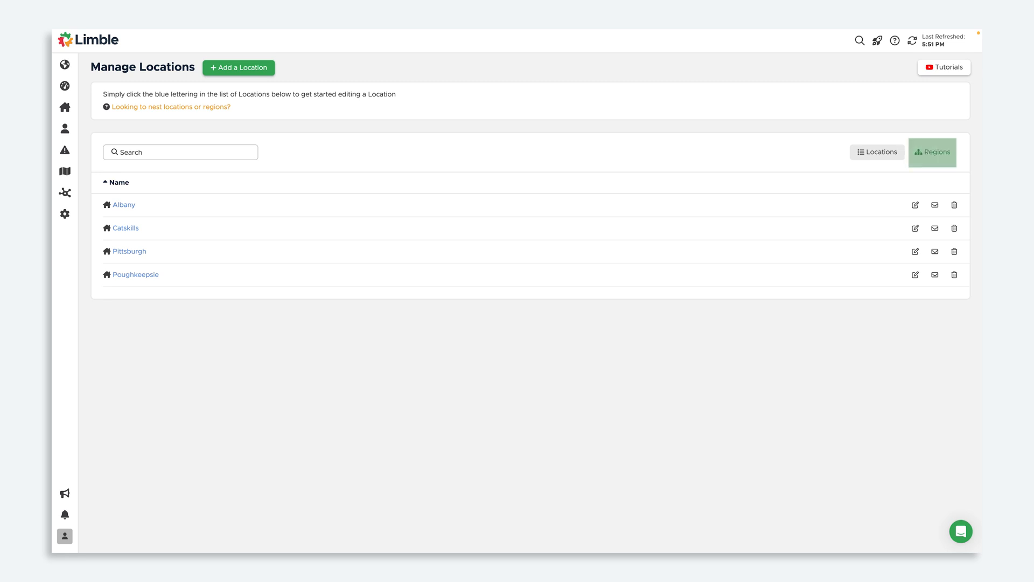
click(932, 151)
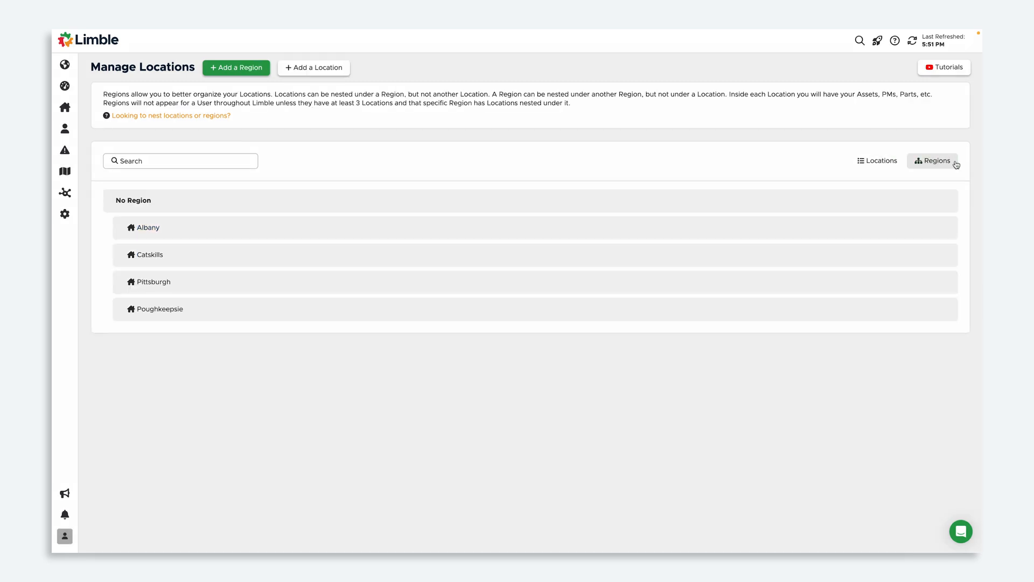
Step: Add a New York region and move Albany, Catskills and Poughkeepsie into it, leaving Pittsburgh unassigned
click(236, 67)
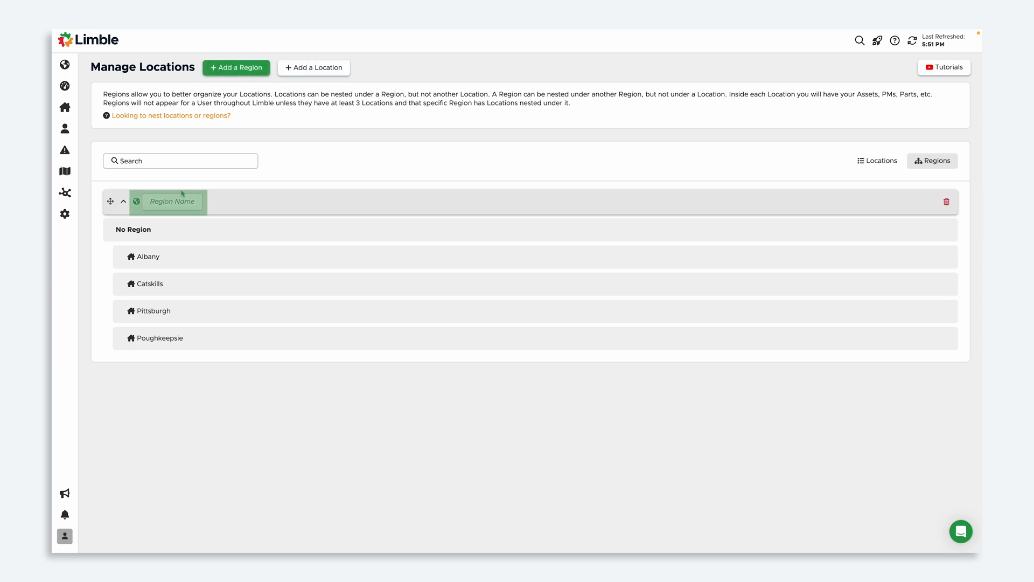
text(New York)
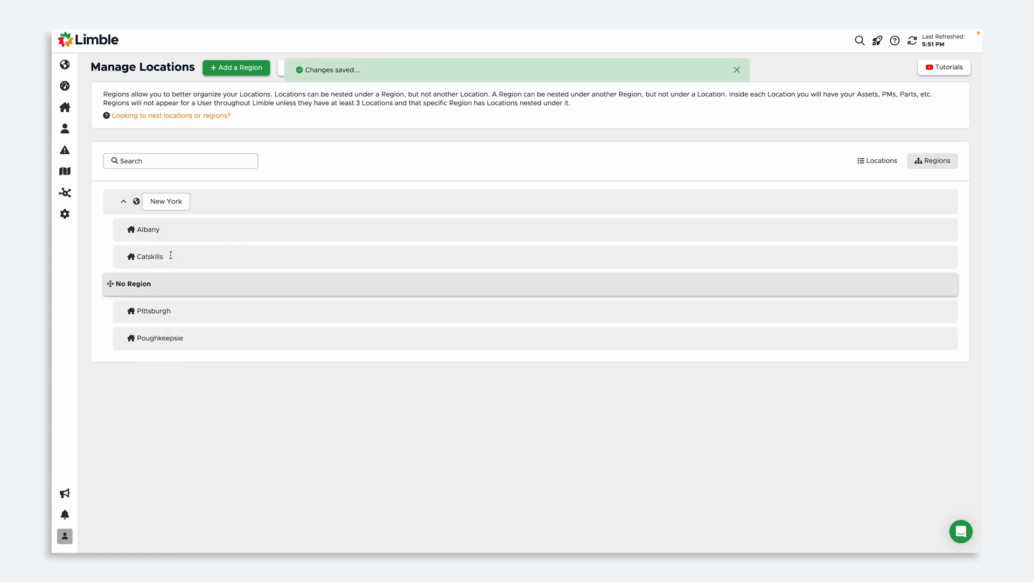
drag(159, 338, 159, 267)
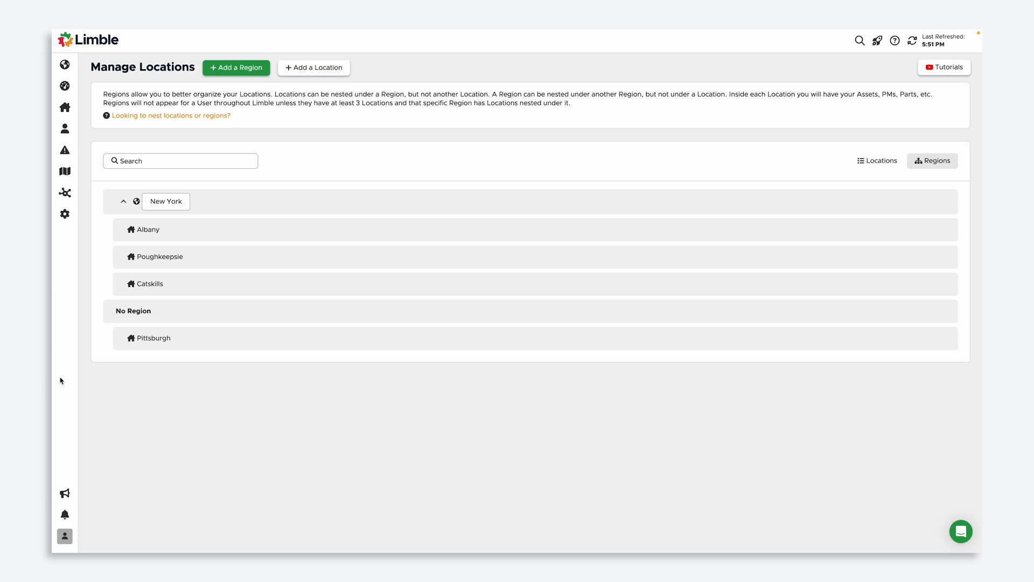
Step: Expand New York and No Region in the locations sidebar and search for 'pough'
click(134, 310)
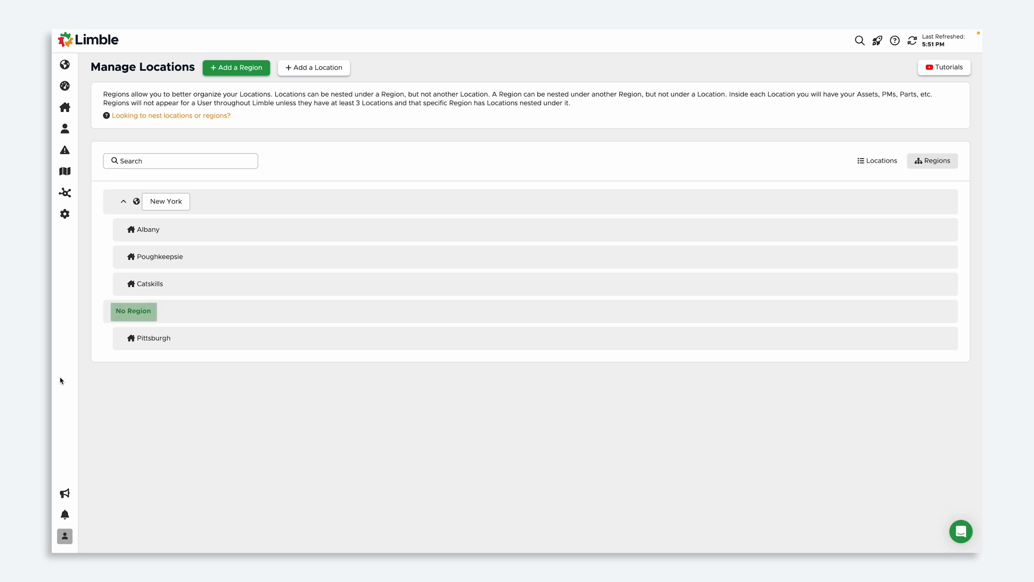
click(64, 106)
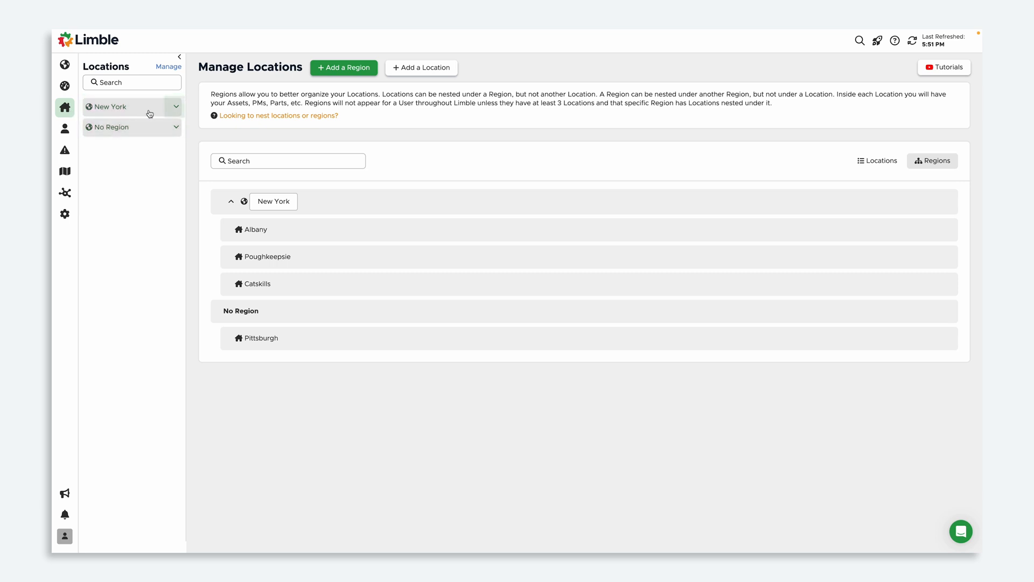
click(175, 107)
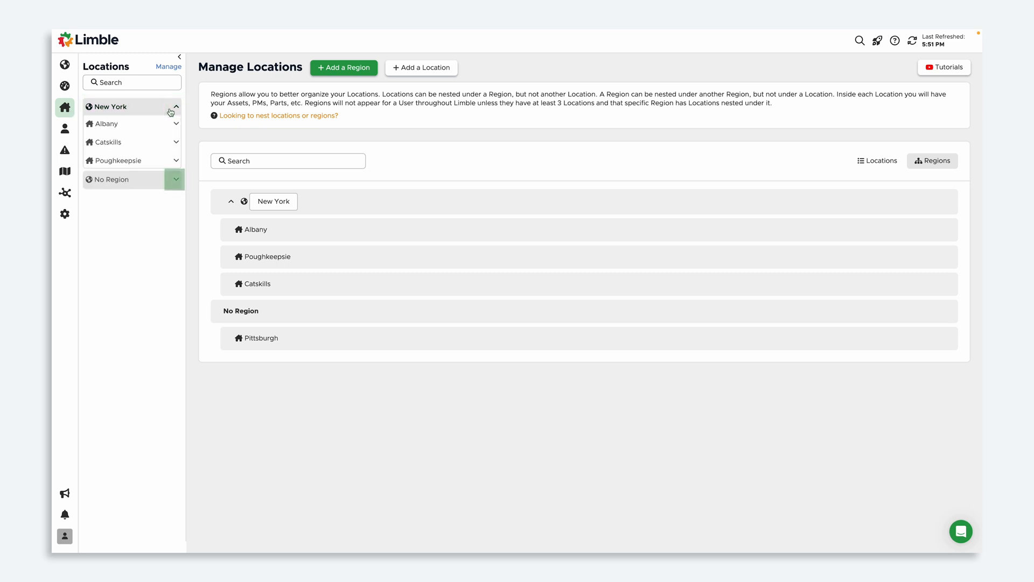
click(175, 179)
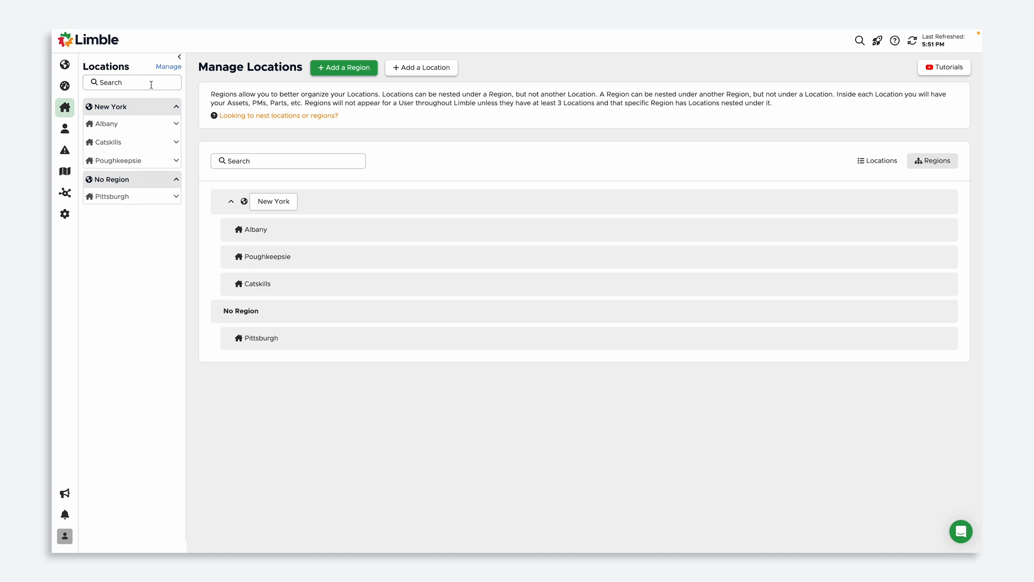
text(pough)
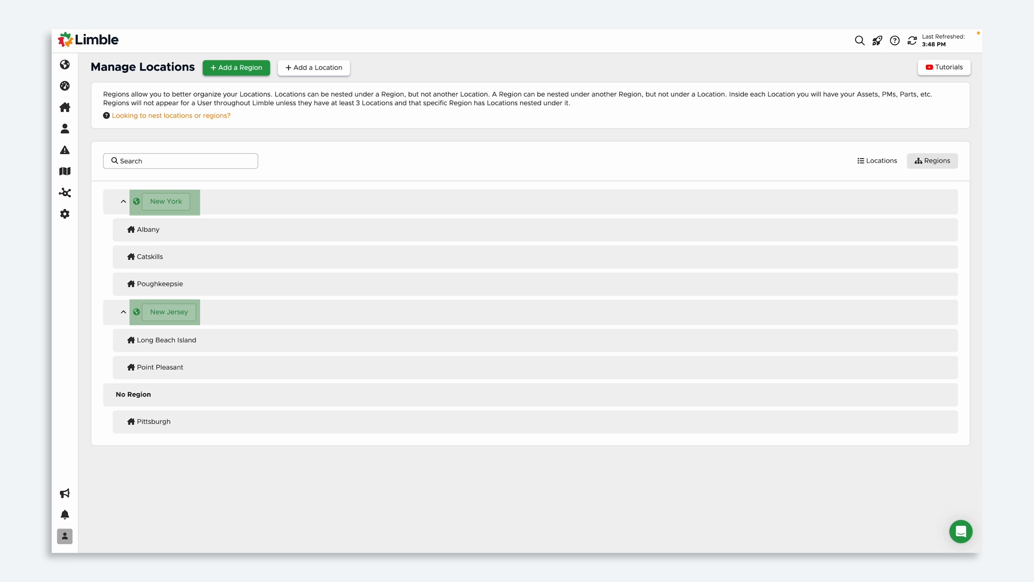
Step: Add a Northeast region and nest the New York and New Jersey regions inside it
click(236, 67)
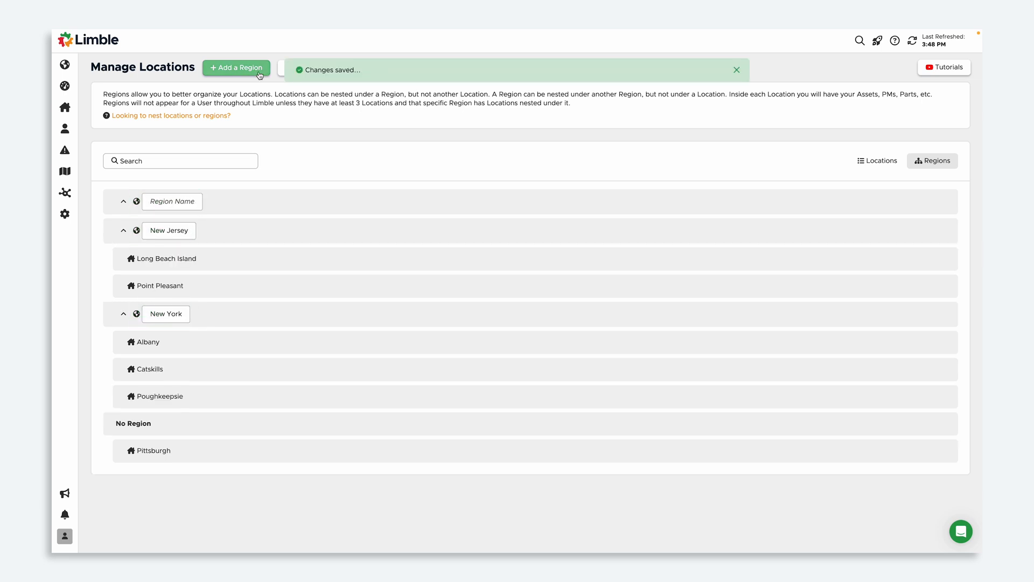
text(Northeast)
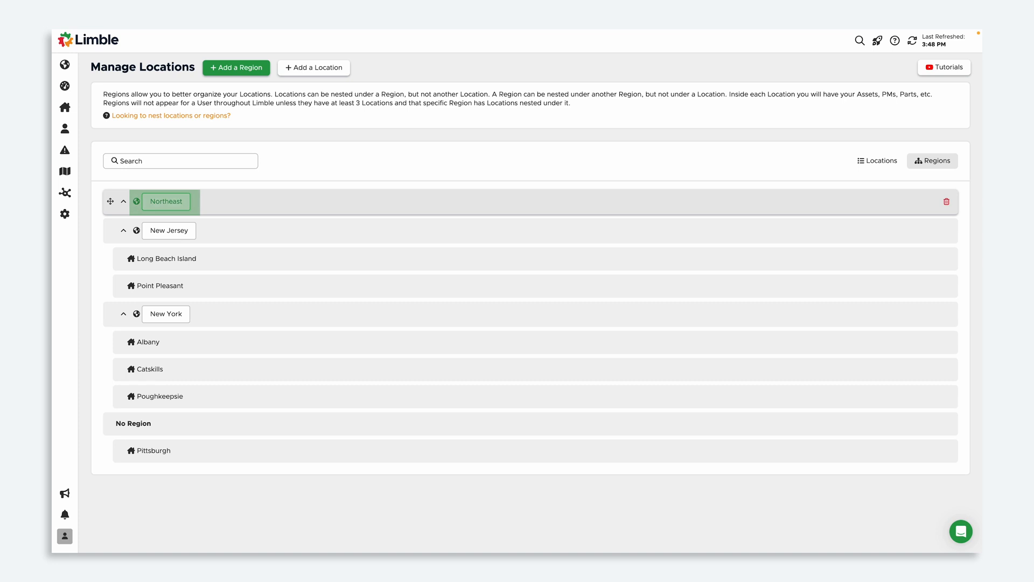
click(166, 202)
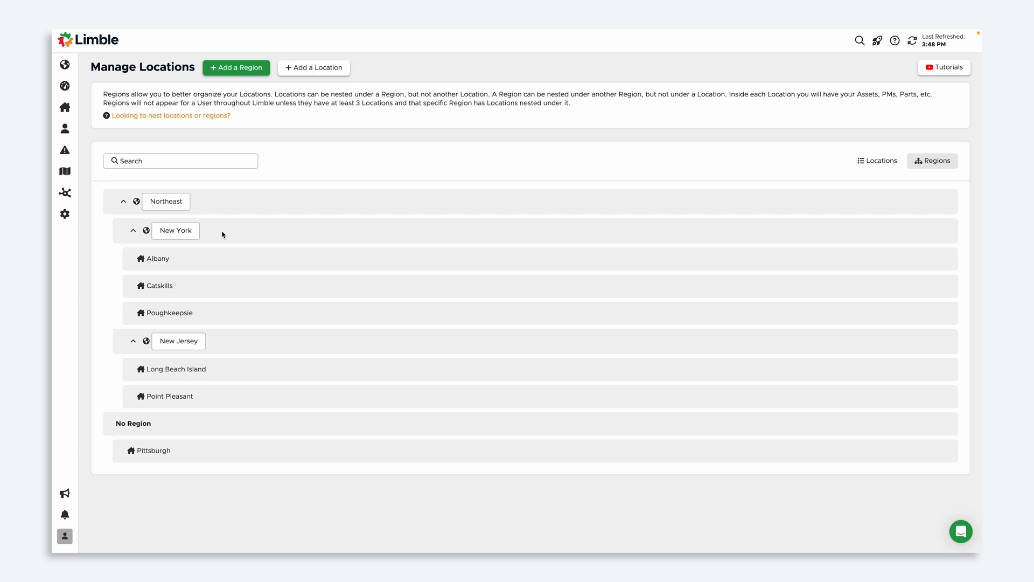
Step: Search the locations sidebar for 'long bea' to narrow it to Long Beach Island under New Jersey
click(65, 107)
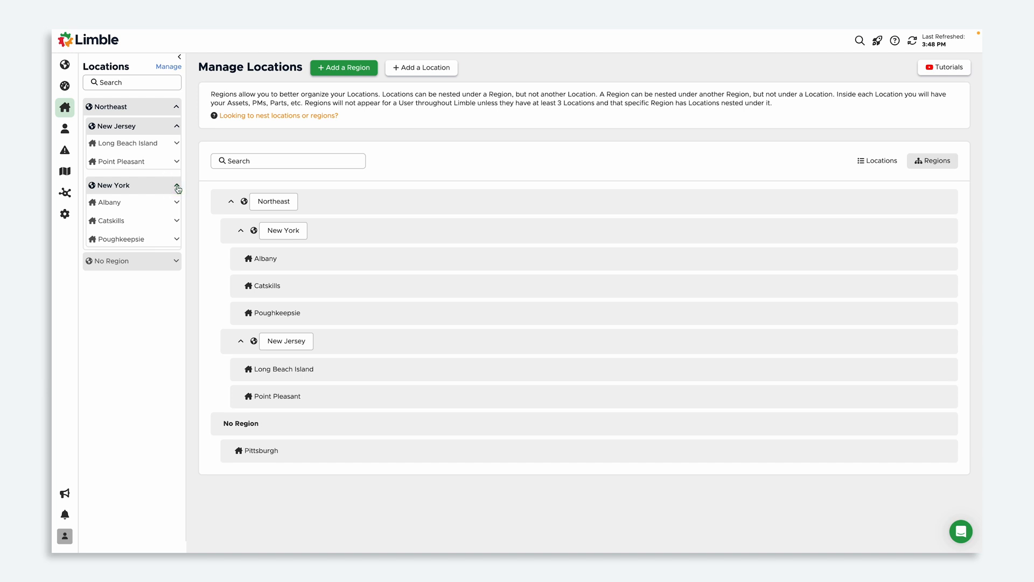
text(lo)
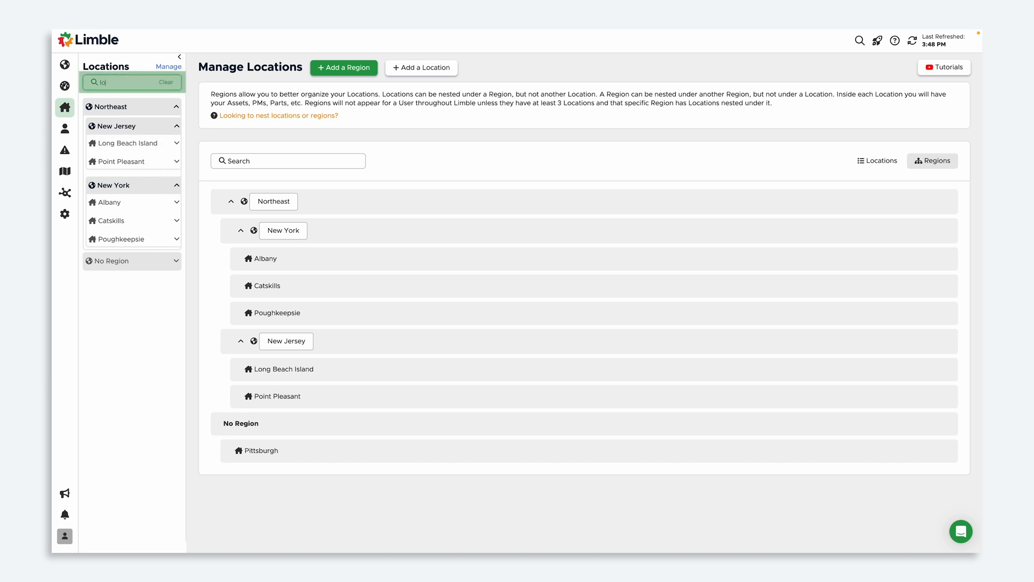
text(long bea)
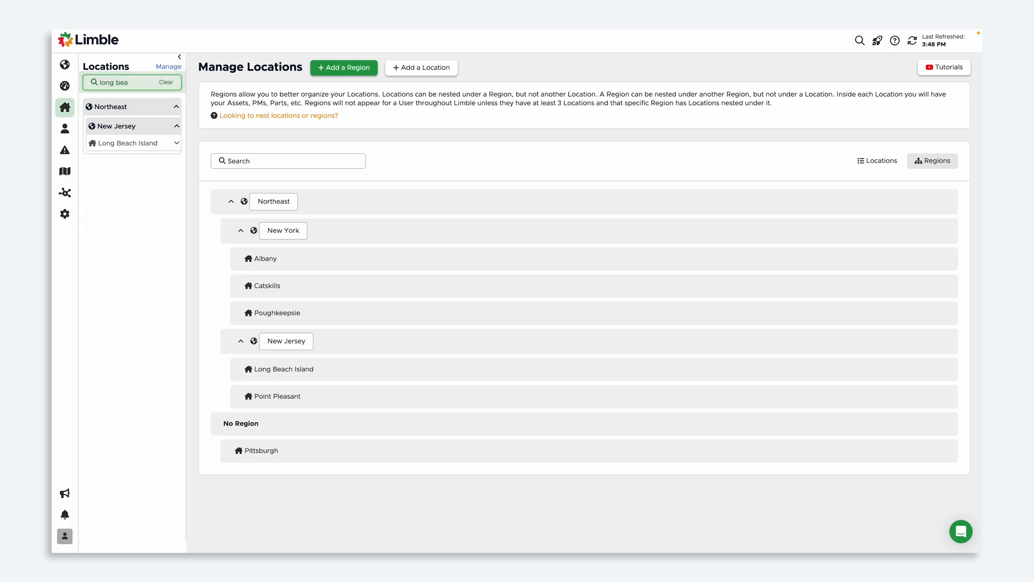